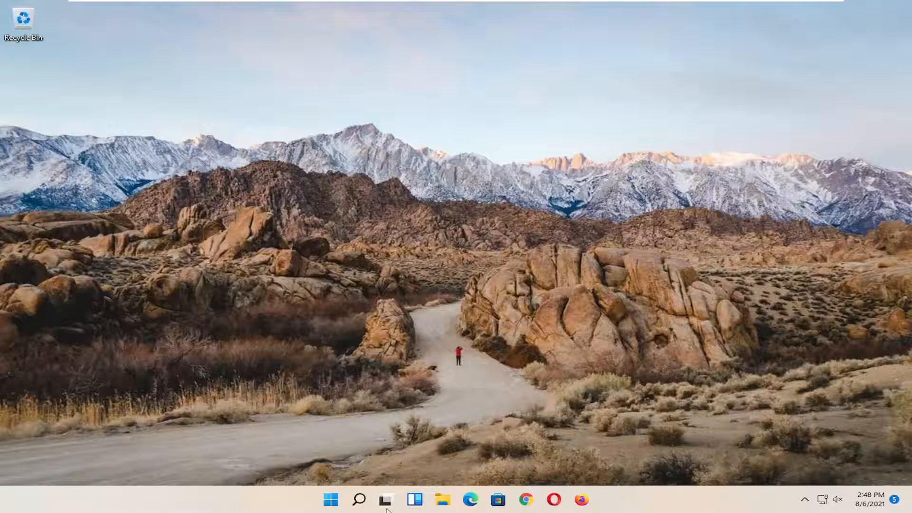
Step: Search for 'cmd' and launch Command Prompt via Run as administrator
{"action": "left_click", "coordinate": [358, 500]}
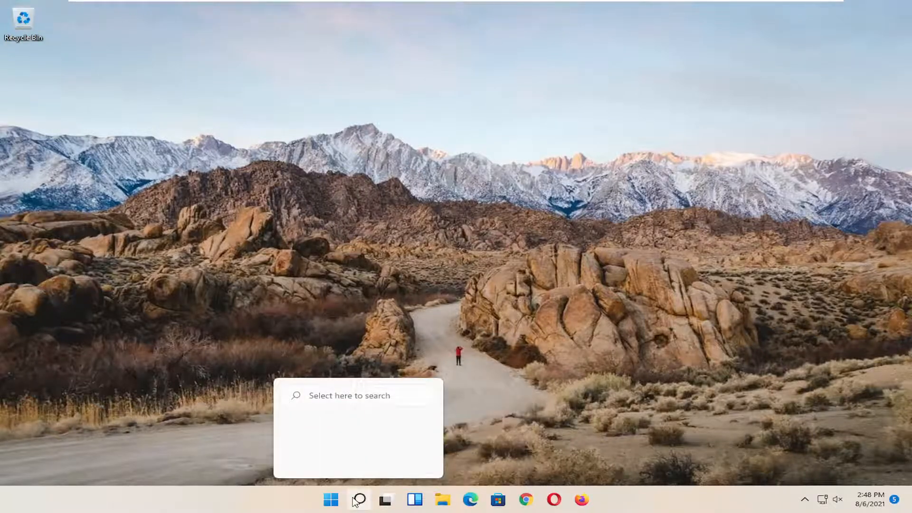
{"action": "type", "text": "cmd"}
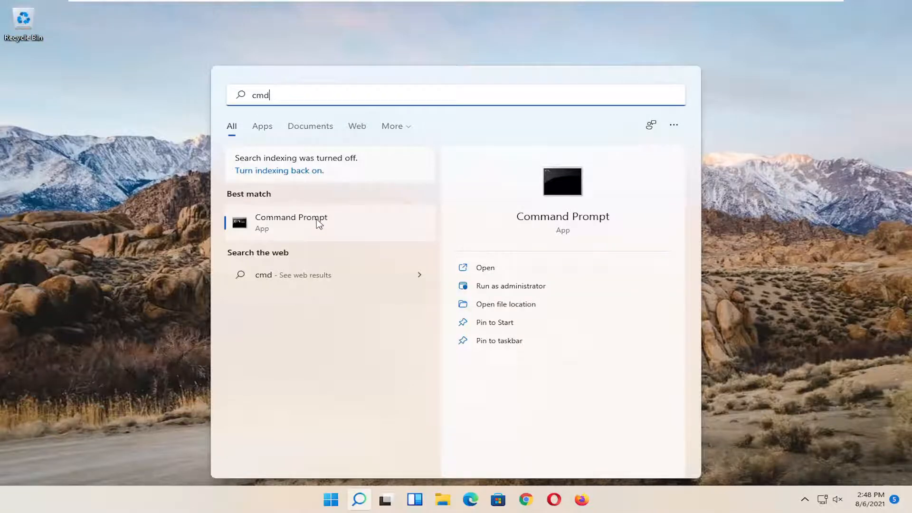
{"action": "right_click", "coordinate": [290, 221]}
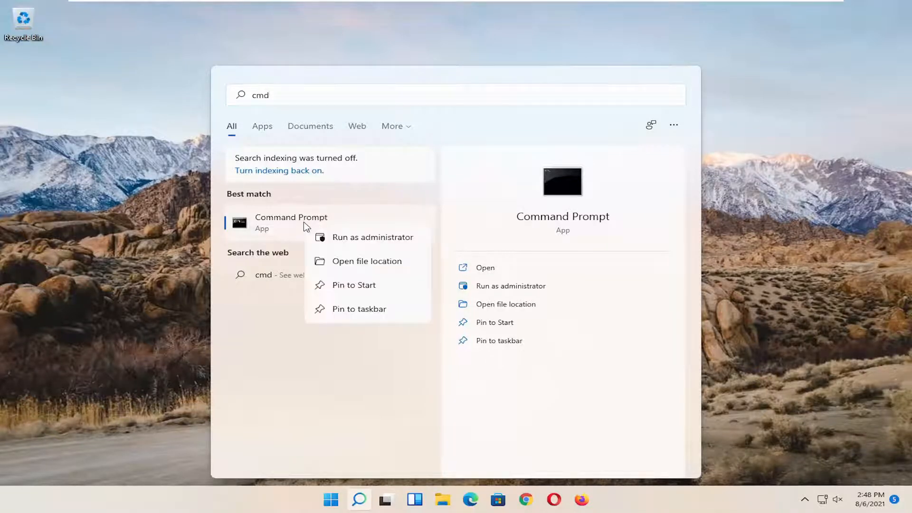
{"action": "left_click", "coordinate": [373, 238]}
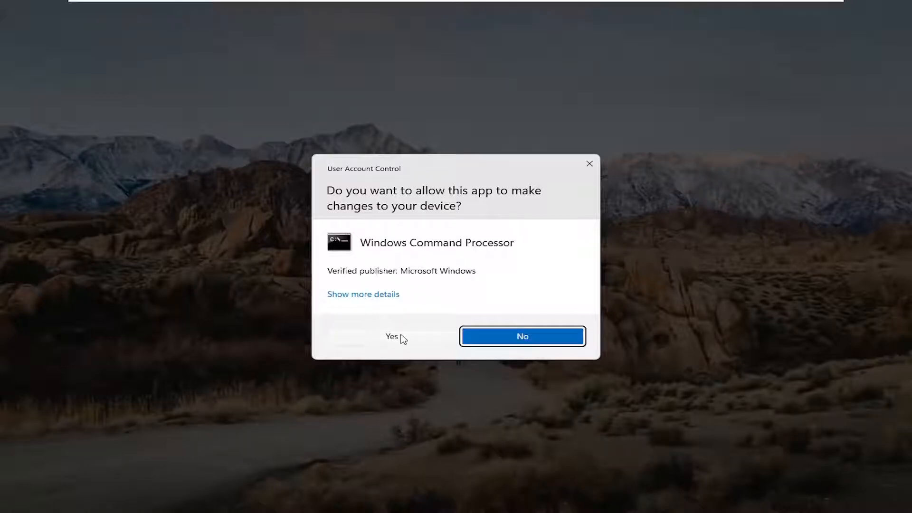
Step: Approve the UAC prompt so the elevated Command Prompt opens
{"action": "left_click", "coordinate": [392, 336]}
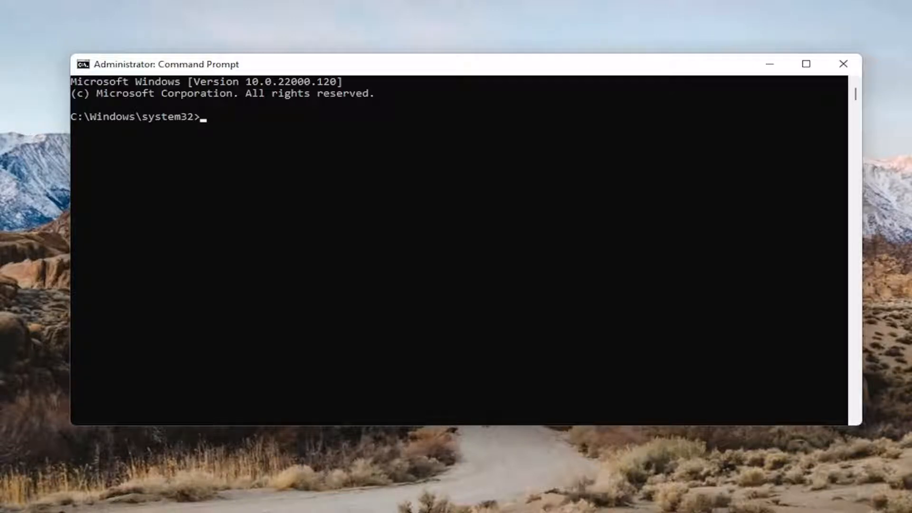
{"action": "mouse_move", "coordinate": [378, 56]}
{"action": "type", "text": "bcdedit.exe /set {current} nx AlwaysOff"}
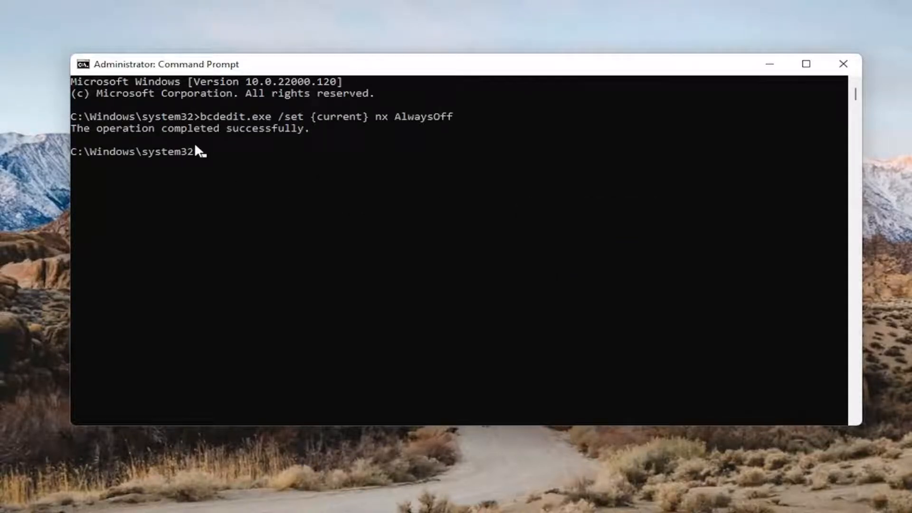
{"action": "mouse_move", "coordinate": [241, 138]}
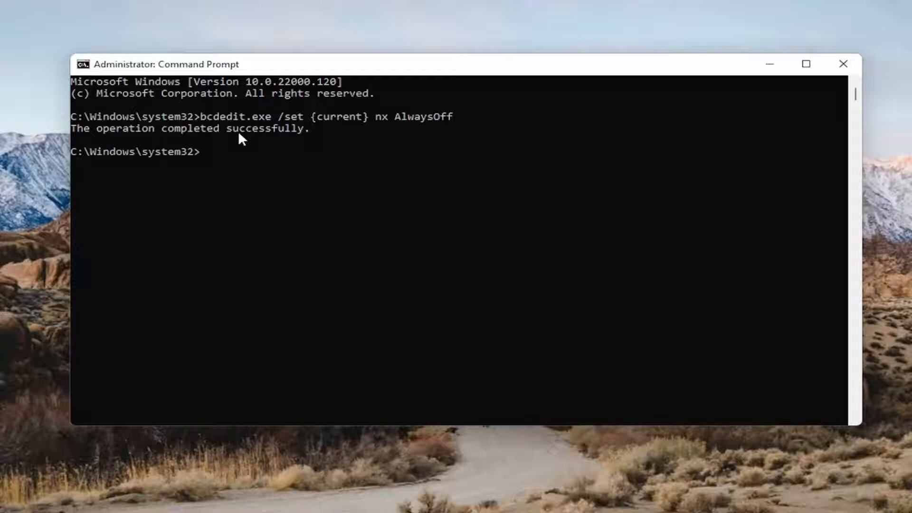
{"action": "mouse_move", "coordinate": [241, 138]}
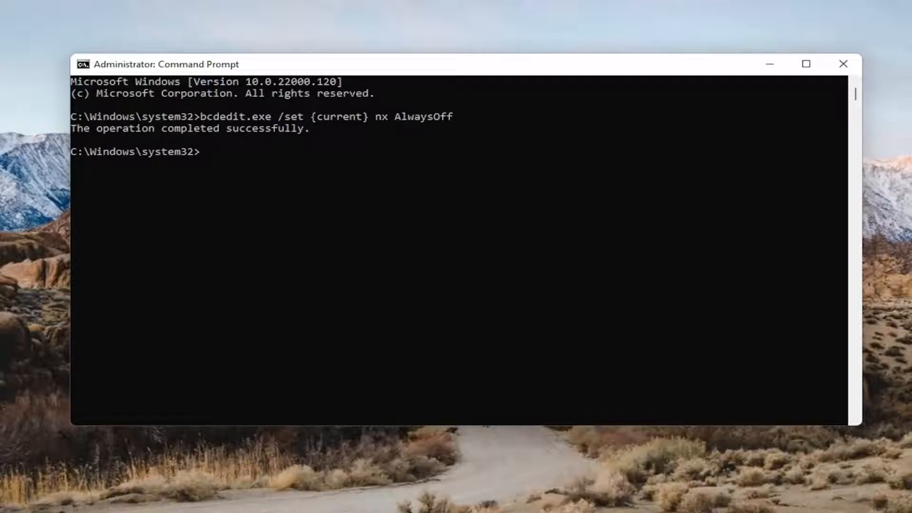
{"action": "mouse_move", "coordinate": [896, 222]}
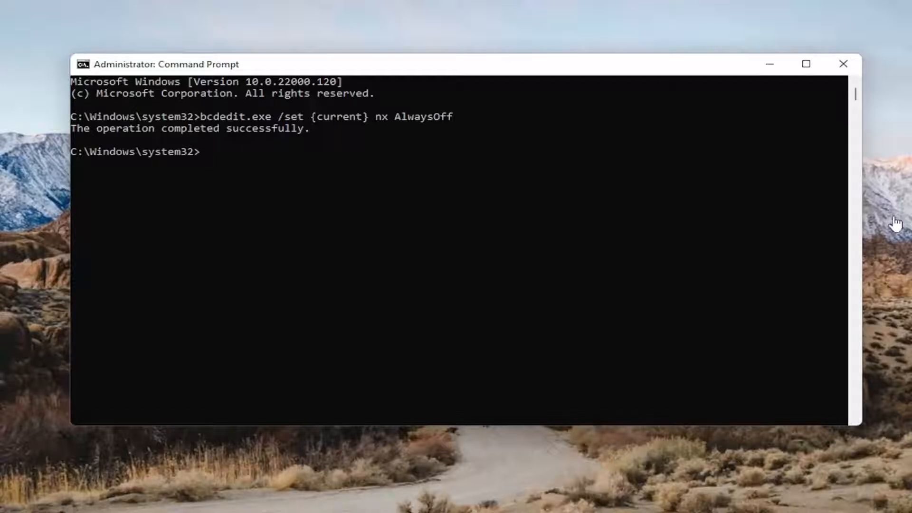
{"action": "mouse_move", "coordinate": [384, 79]}
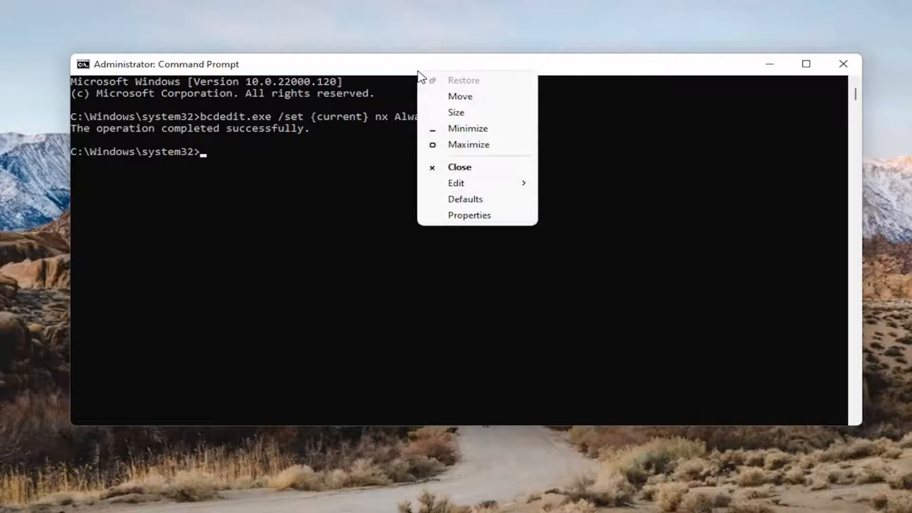
Step: Paste and run 'bcdedit.exe /set {current} nx AlwaysOn' via Edit > Paste, then close the console
{"action": "left_click", "coordinate": [456, 182]}
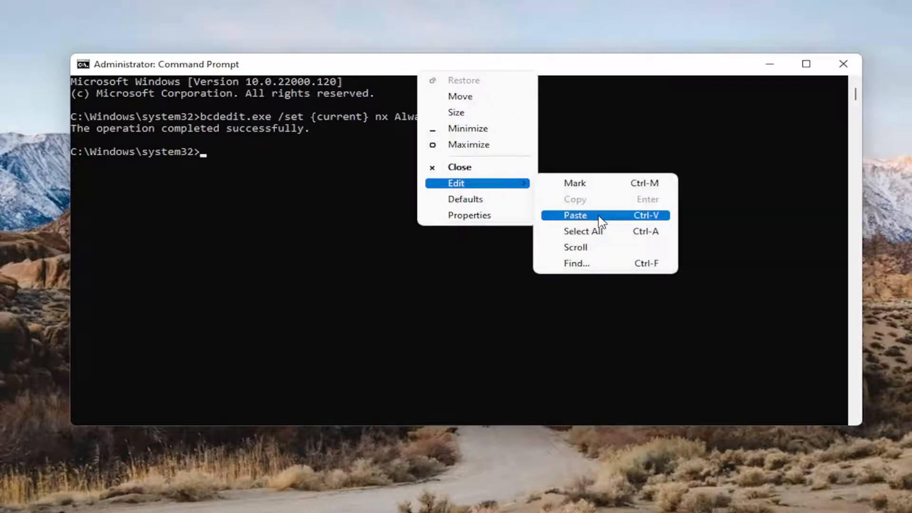
{"action": "left_click", "coordinate": [575, 216]}
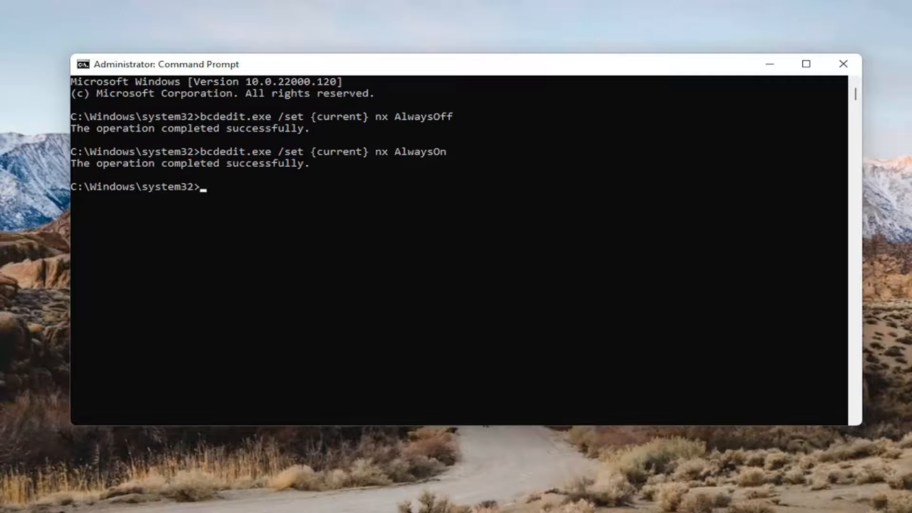
{"action": "mouse_move", "coordinate": [277, 236]}
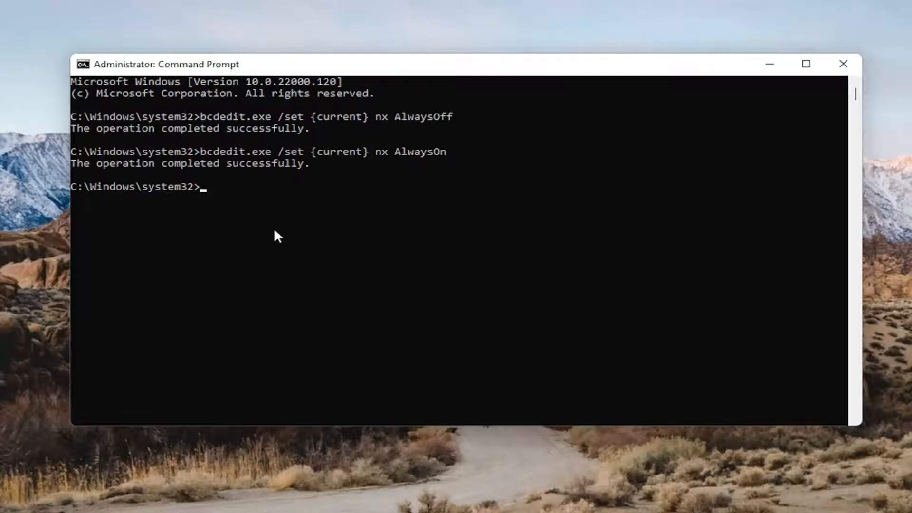
{"action": "mouse_move", "coordinate": [627, 219]}
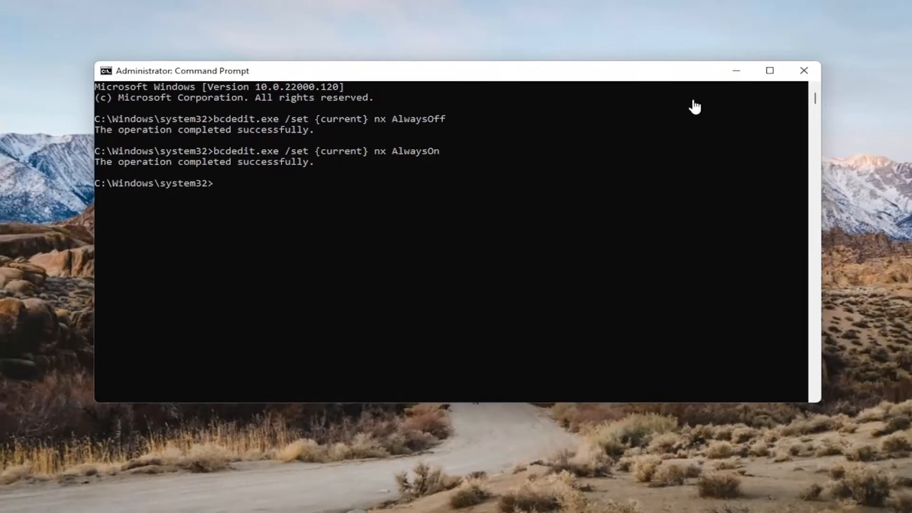
{"action": "left_click", "coordinate": [804, 70]}
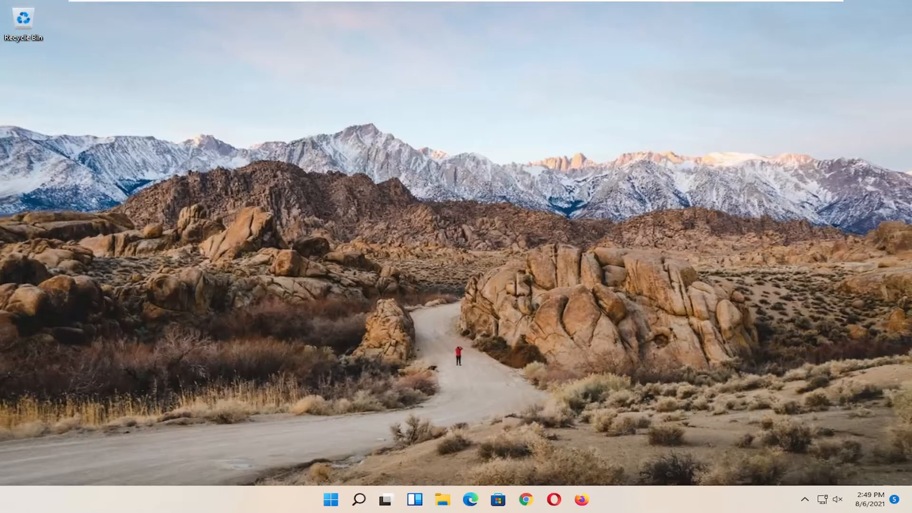